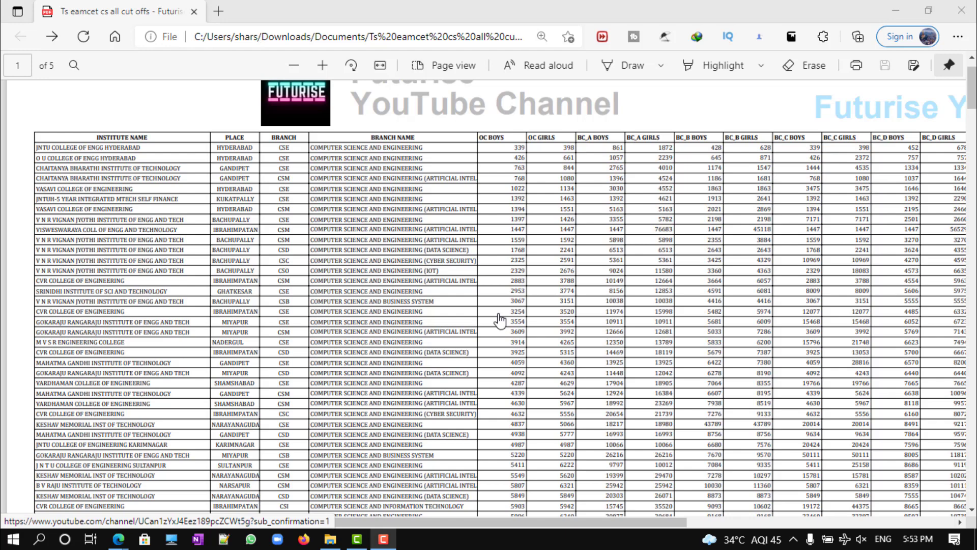
{"action": "scroll", "scroll_direction": "down", "scroll_amount": 3}
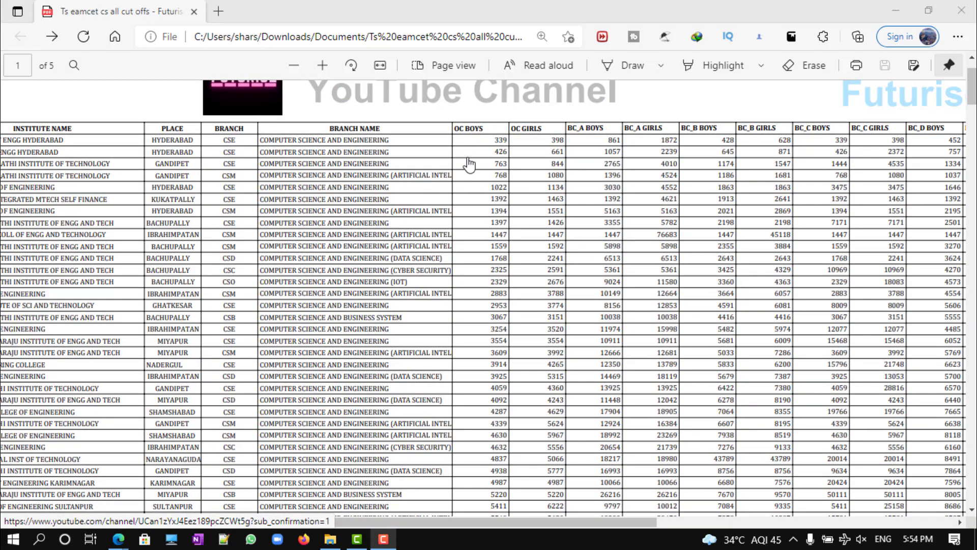
{"action": "mouse_move", "coordinate": [526, 144]}
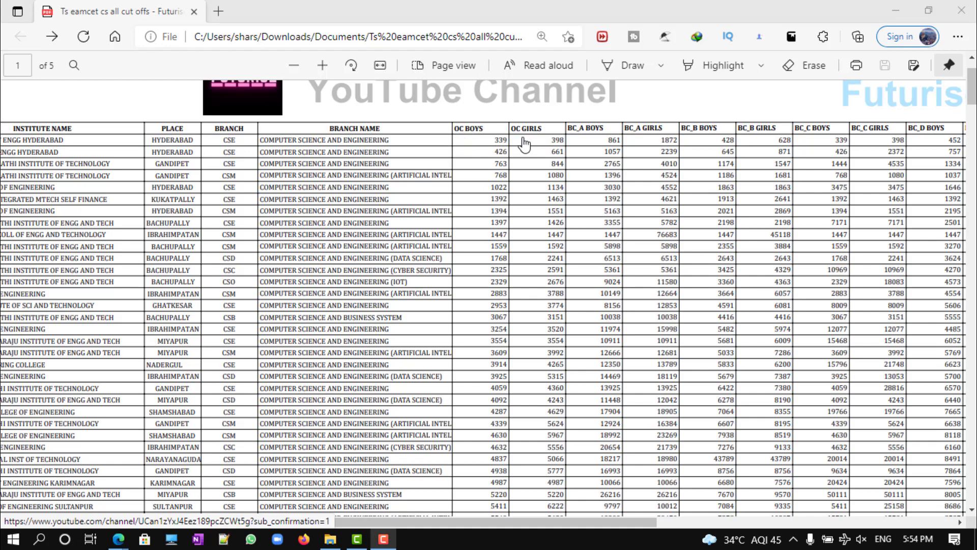
{"action": "mouse_move", "coordinate": [517, 147]}
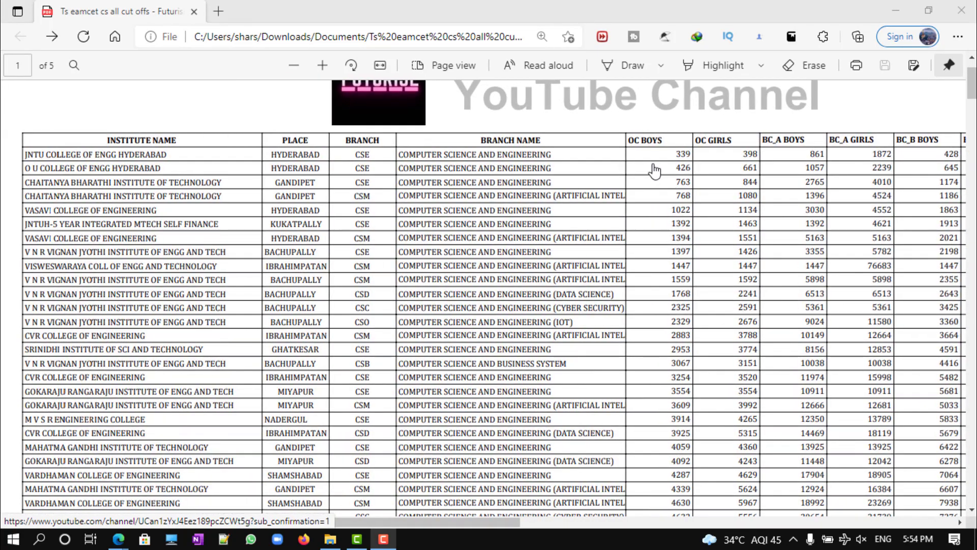
{"action": "mouse_move", "coordinate": [701, 161]}
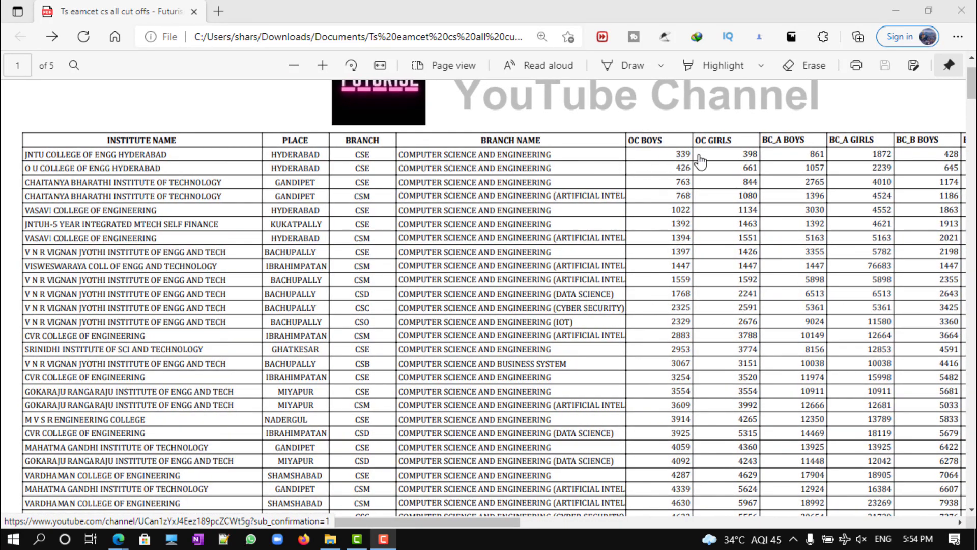
{"action": "mouse_move", "coordinate": [687, 150]}
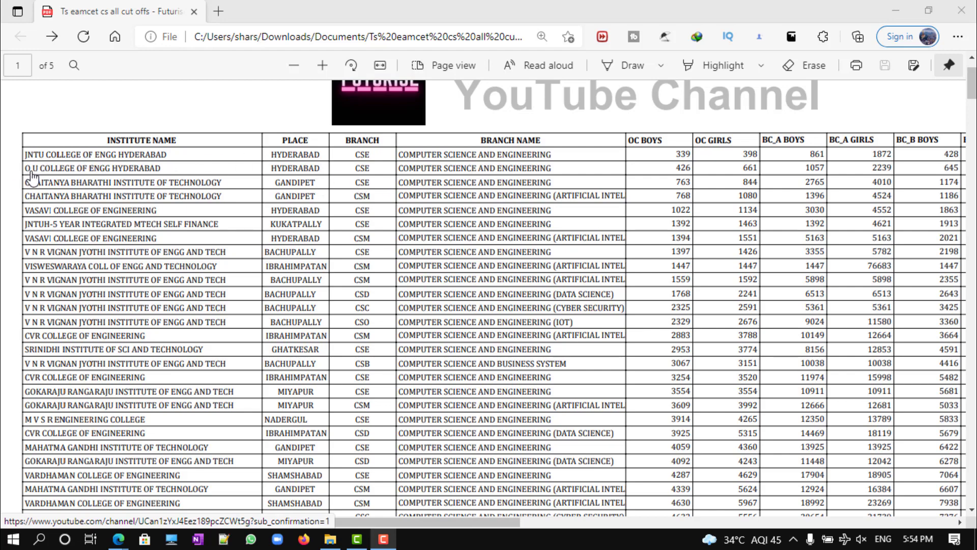
{"action": "mouse_move", "coordinate": [171, 218]}
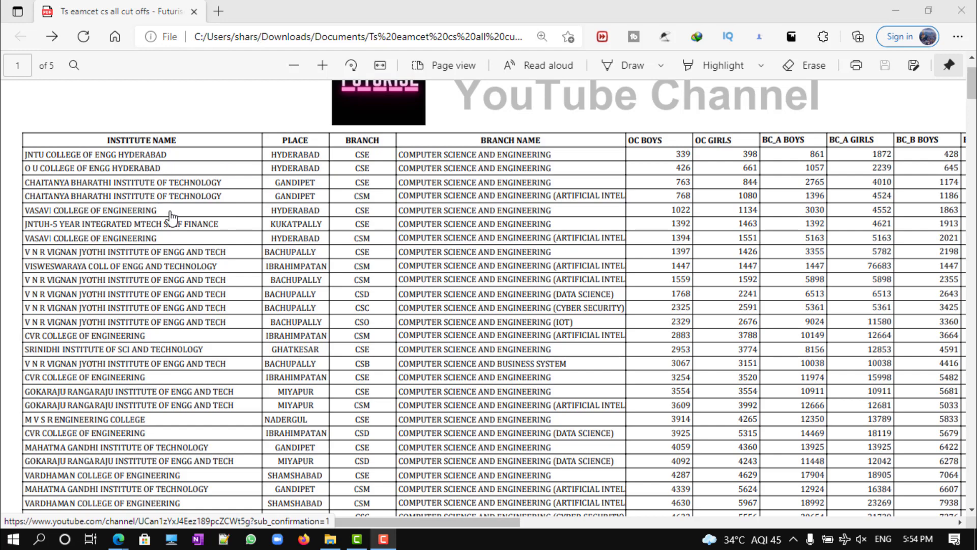
{"action": "mouse_move", "coordinate": [141, 243]}
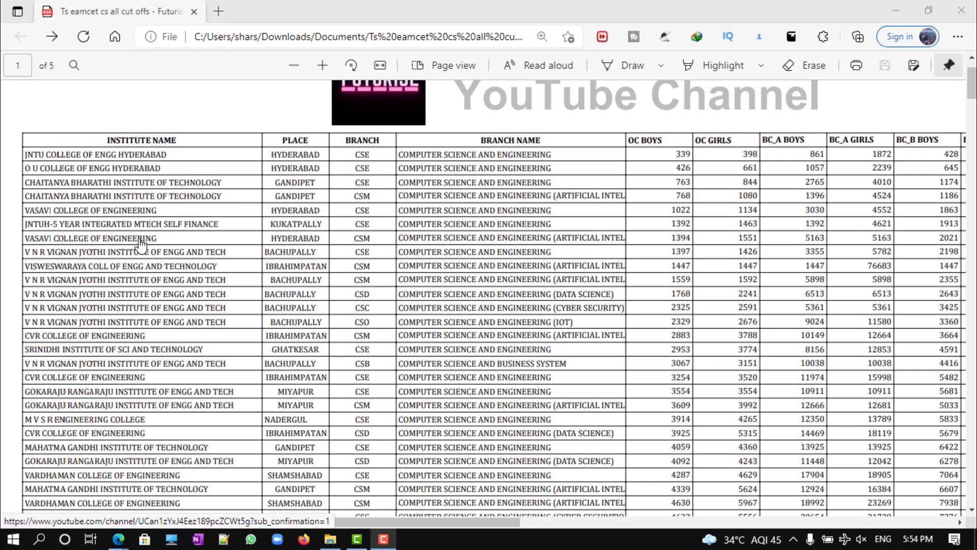
{"action": "mouse_move", "coordinate": [108, 358]}
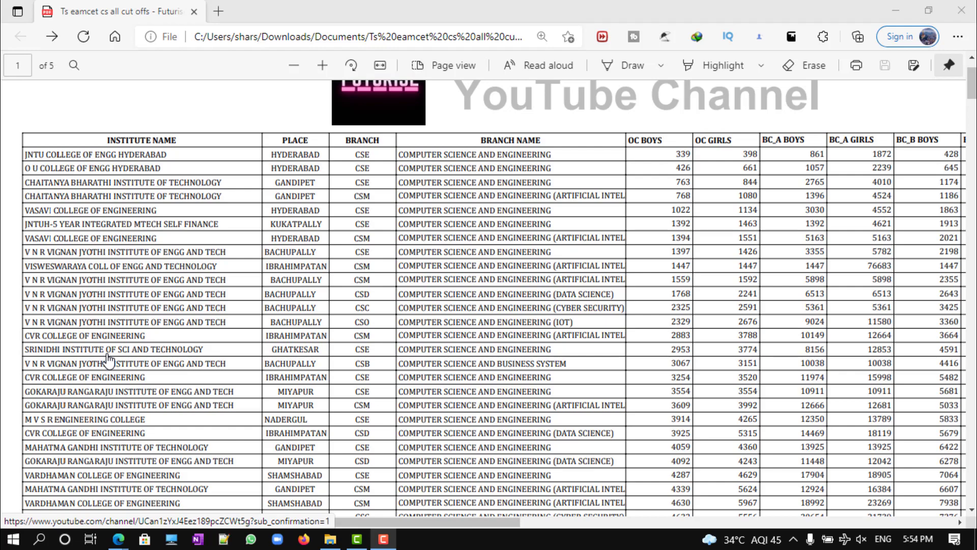
{"action": "scroll", "scroll_direction": "down", "scroll_amount": 3}
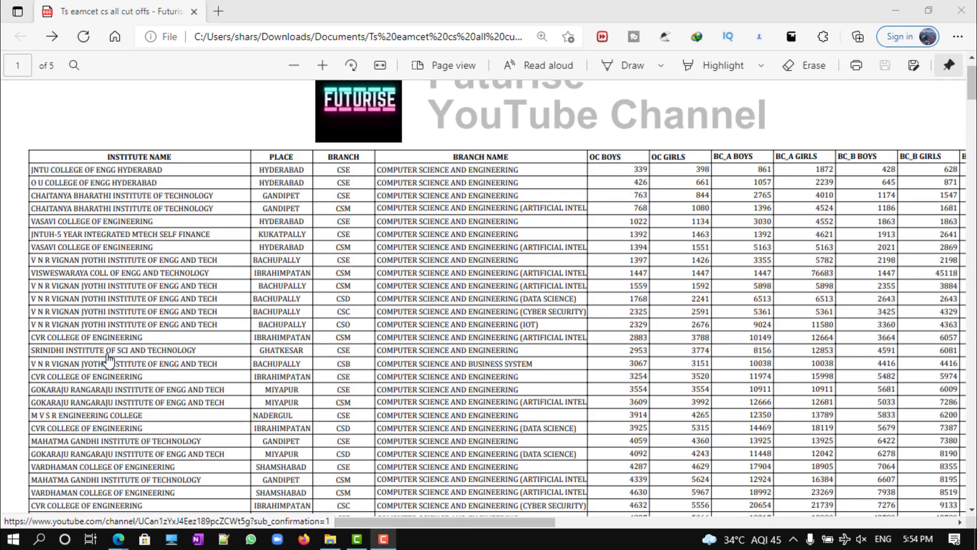
{"action": "scroll", "scroll_direction": "right", "scroll_amount": 3}
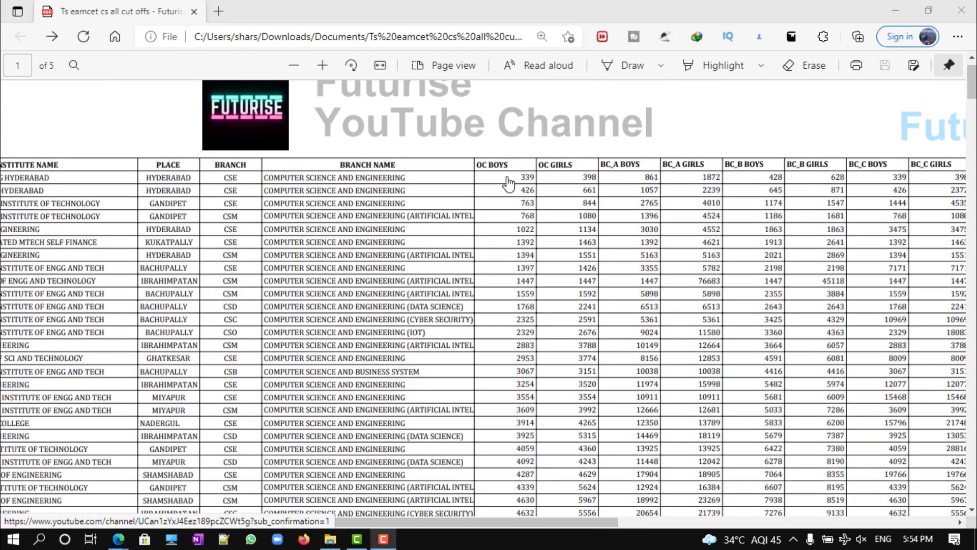
{"action": "scroll", "scroll_direction": "right", "scroll_amount": 3}
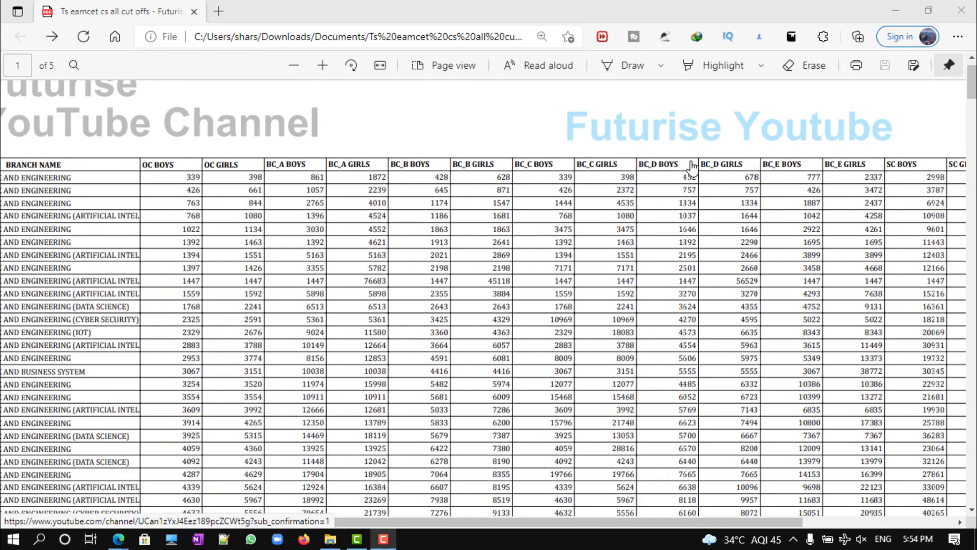
{"action": "scroll", "scroll_direction": "right", "scroll_amount": 3}
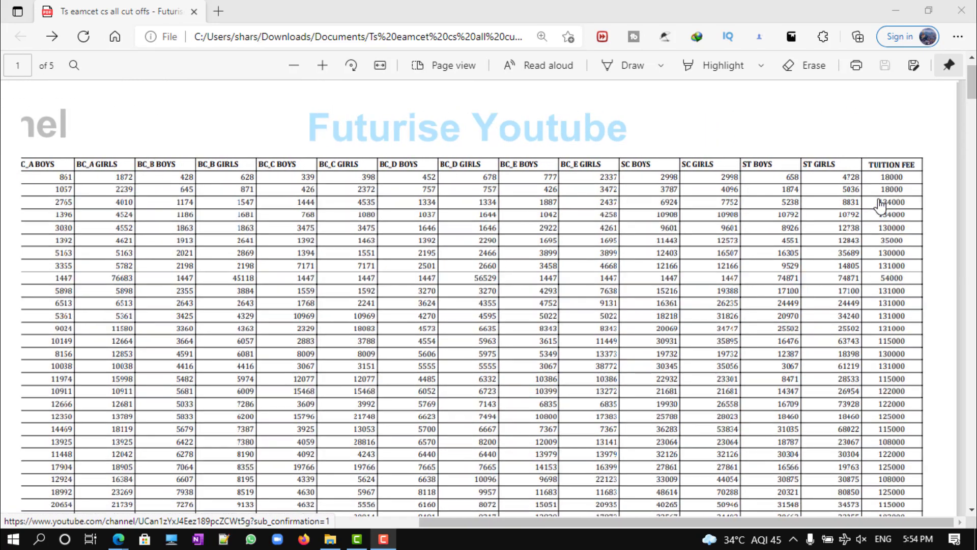
{"action": "scroll", "scroll_direction": "left", "scroll_amount": 3}
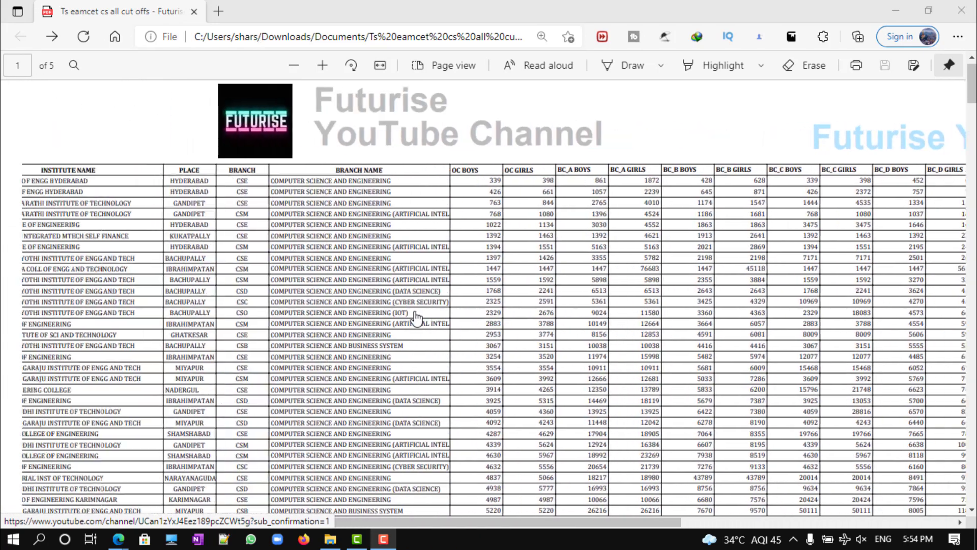
{"action": "scroll", "scroll_direction": "down", "scroll_amount": 3}
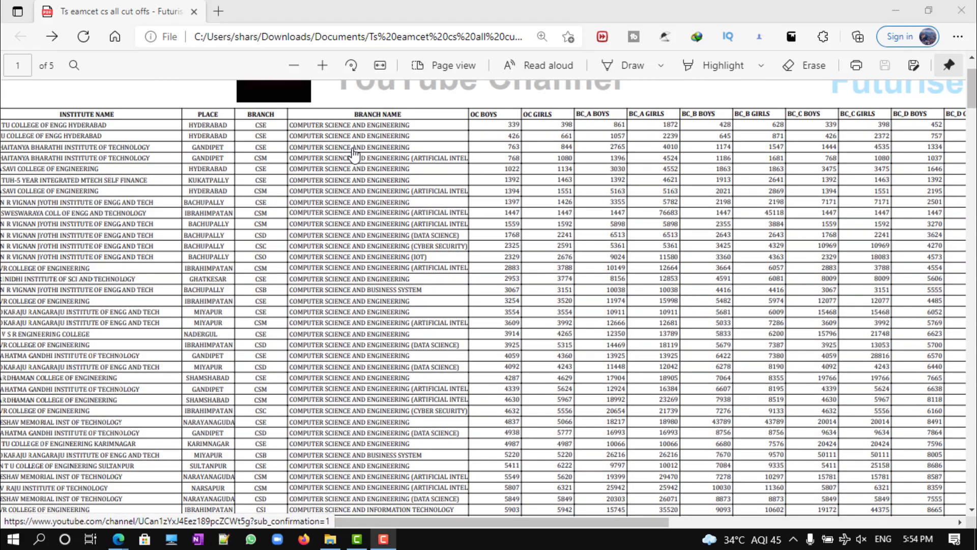
{"action": "mouse_move", "coordinate": [379, 226]}
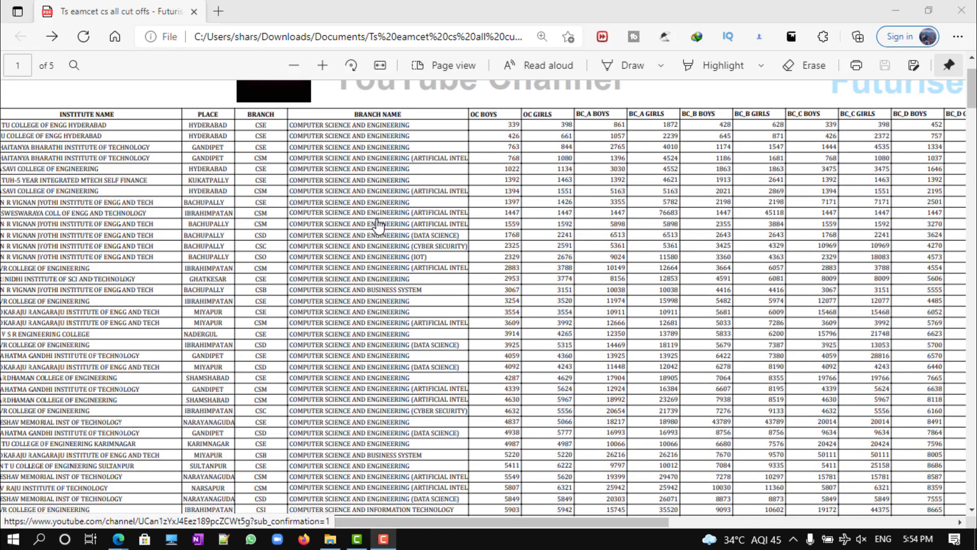
{"action": "scroll", "scroll_direction": "down", "scroll_amount": 3}
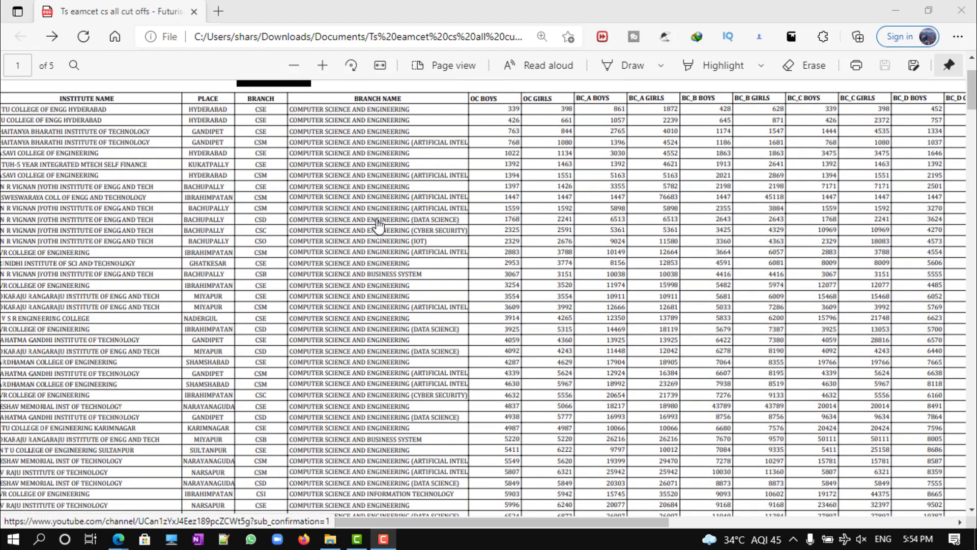
{"action": "scroll", "scroll_direction": "down", "scroll_amount": 3}
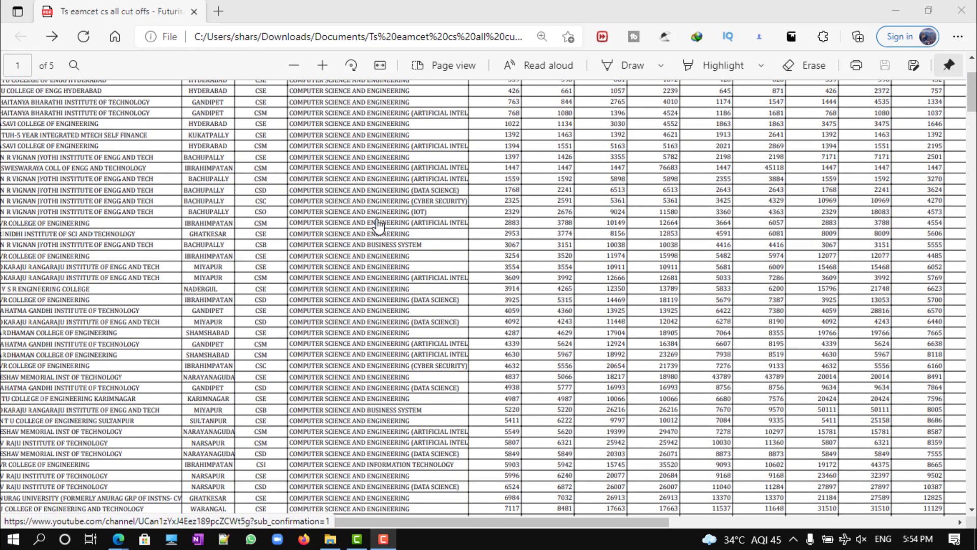
{"action": "scroll", "scroll_direction": "down", "scroll_amount": 3}
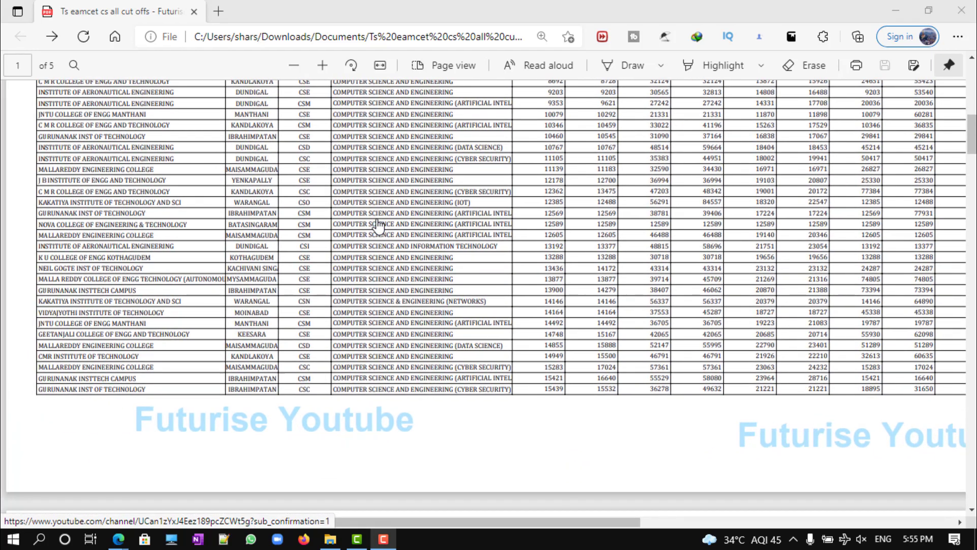
{"action": "scroll", "scroll_direction": "down", "scroll_amount": 3}
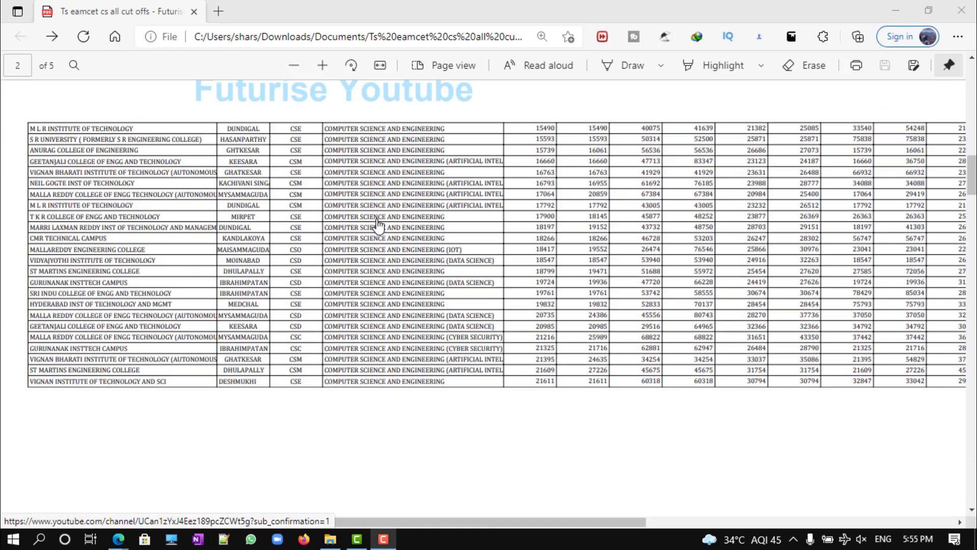
{"action": "scroll", "scroll_direction": "down", "scroll_amount": 3}
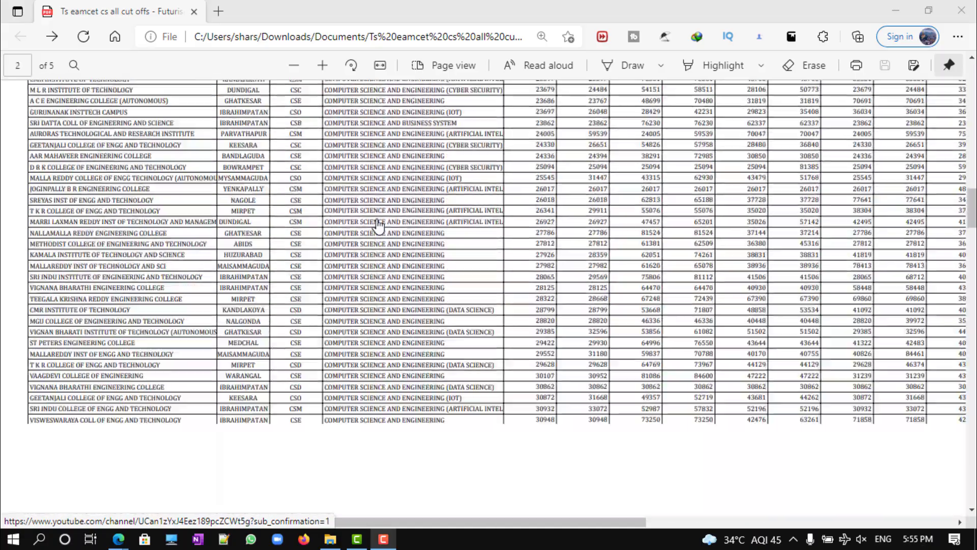
{"action": "scroll", "scroll_direction": "down", "scroll_amount": 3}
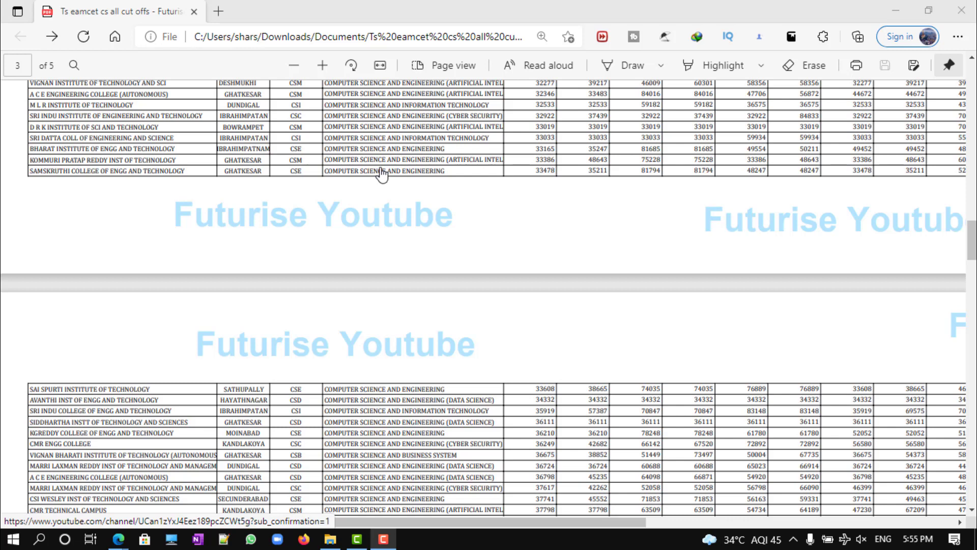
{"action": "scroll", "scroll_direction": "down", "scroll_amount": 3}
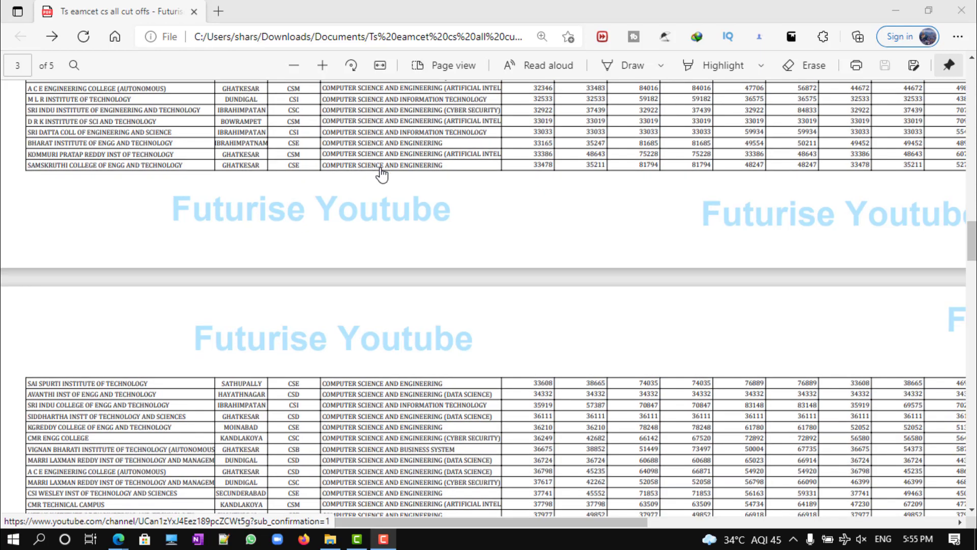
{"action": "scroll", "scroll_direction": "down", "scroll_amount": 3}
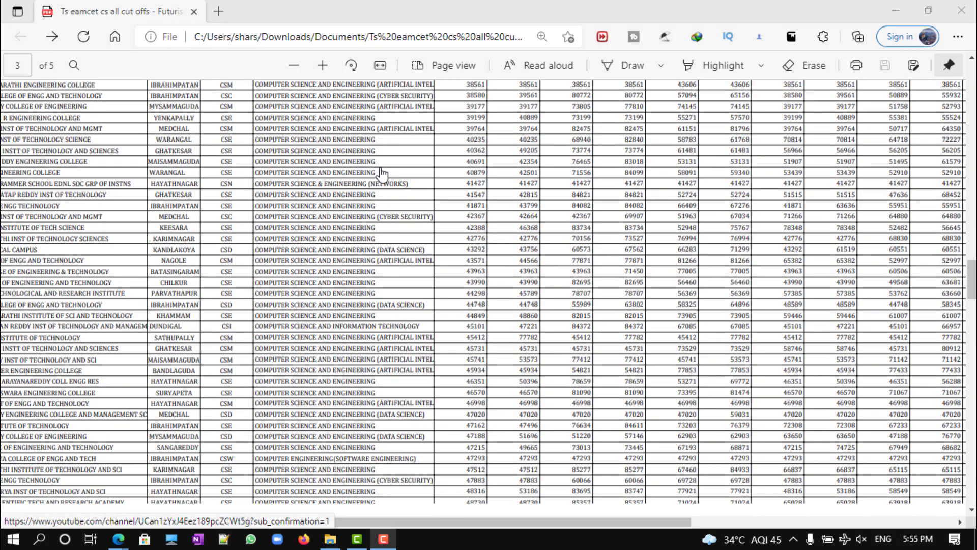
{"action": "scroll", "scroll_direction": "down", "scroll_amount": 3}
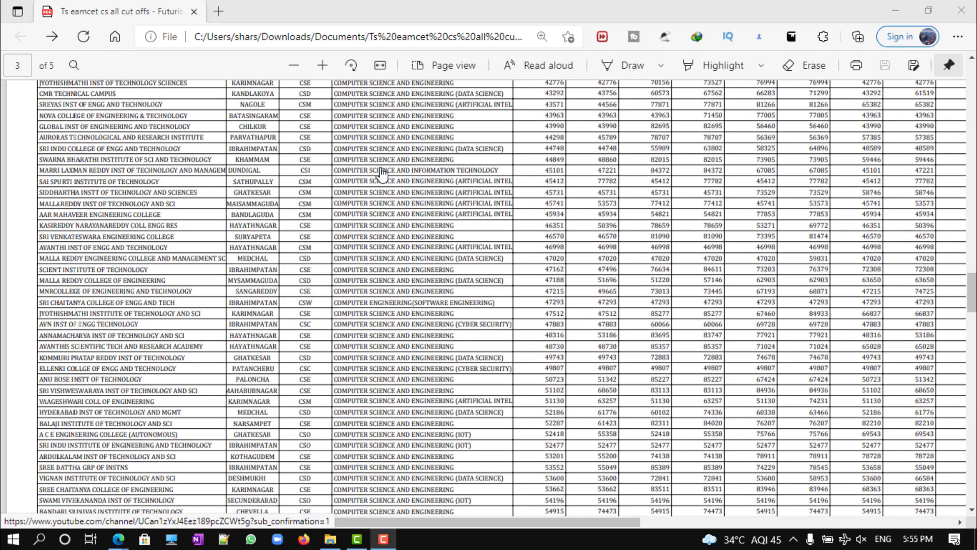
{"action": "scroll", "scroll_direction": "down", "scroll_amount": 3}
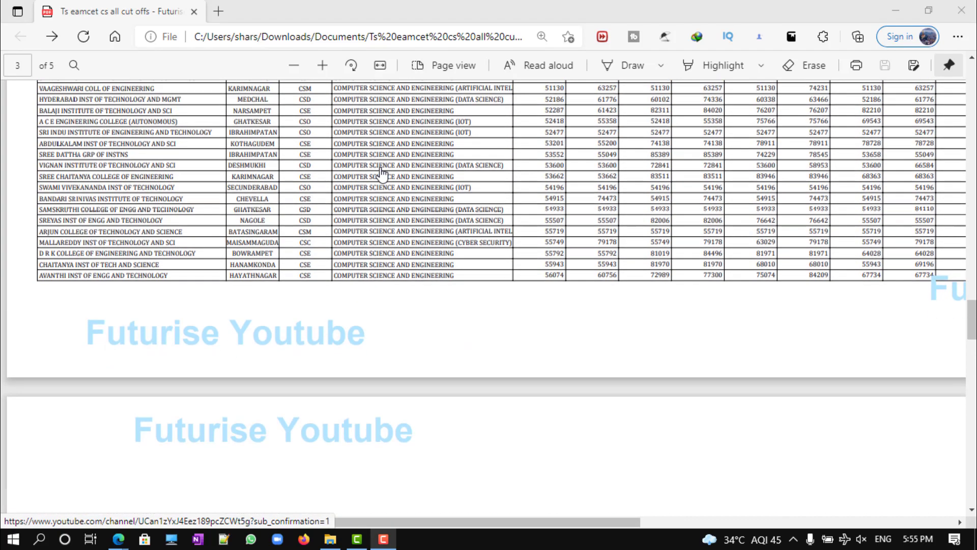
{"action": "scroll", "scroll_direction": "down", "scroll_amount": 3}
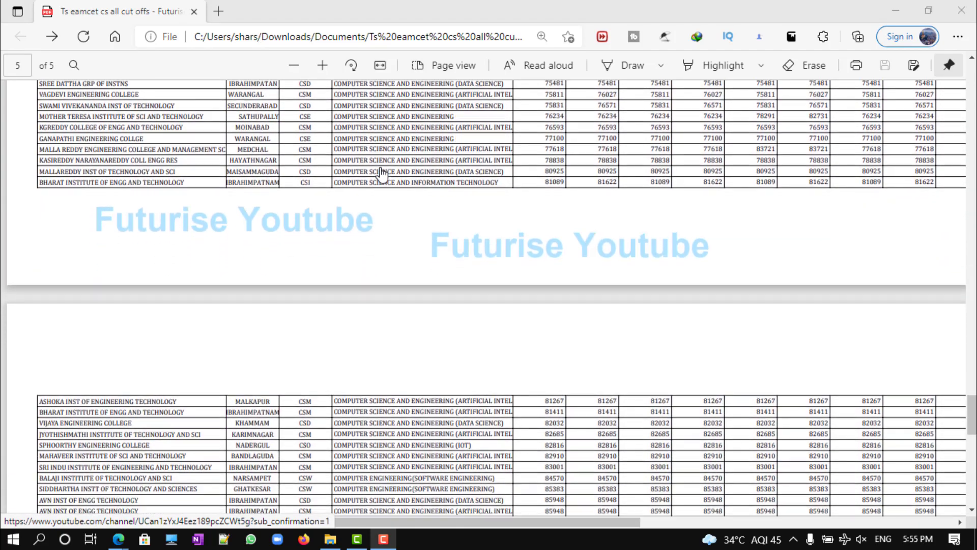